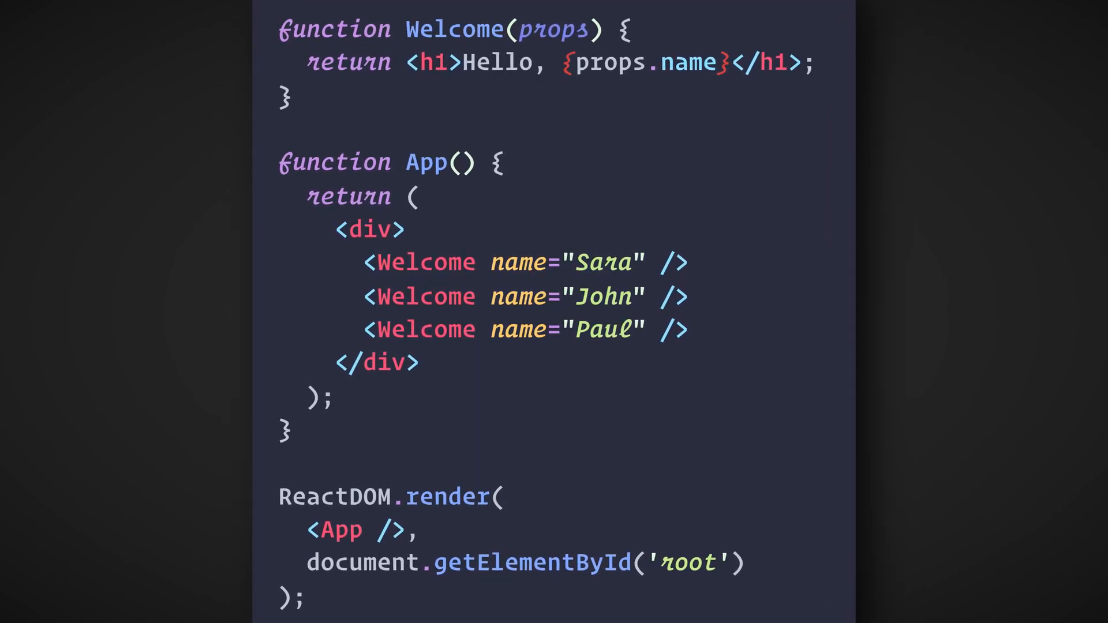
scroll("down", 3)
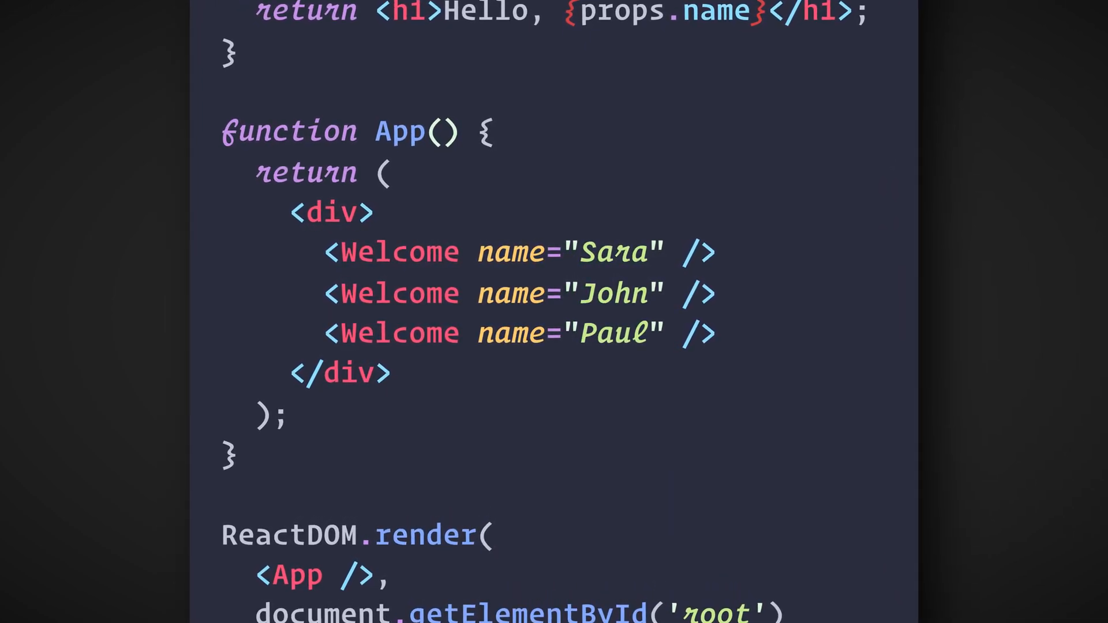
scroll("down", 3)
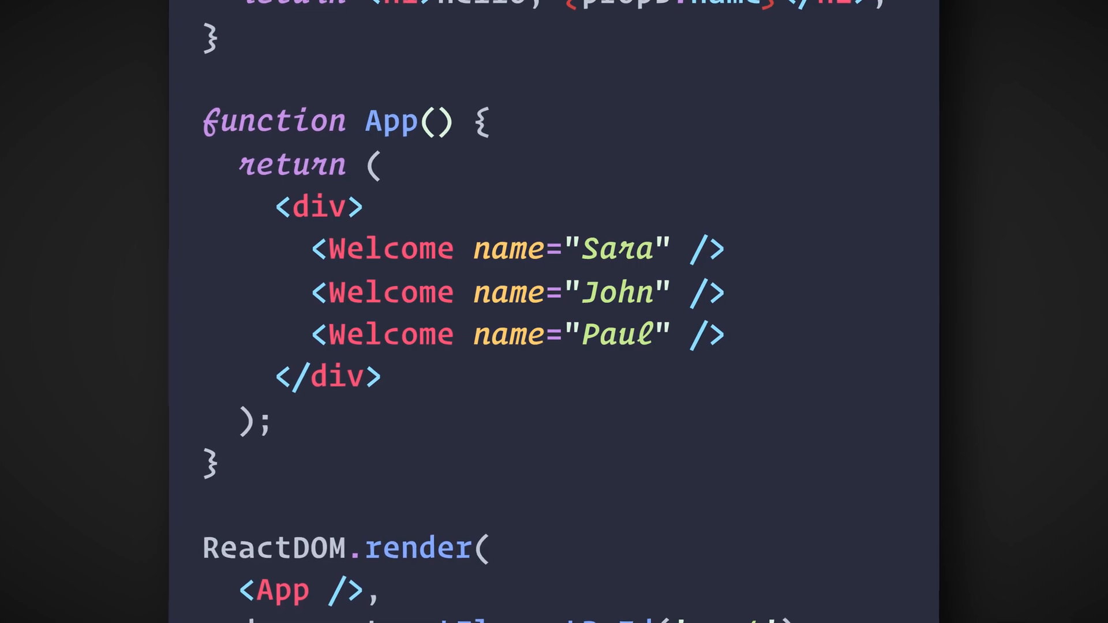